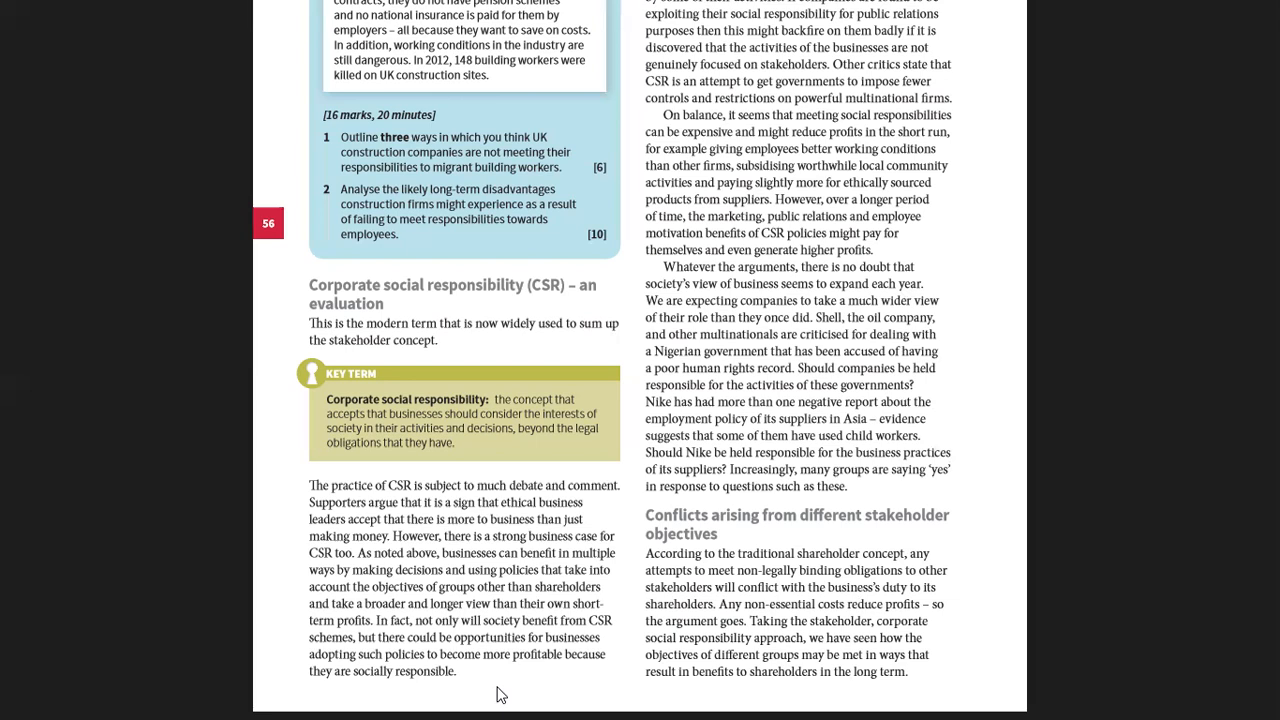
# Step: Scroll to the end of page 56 and the start of Activity 5.4 on Shell's community projects
pyautogui.scroll(-3)
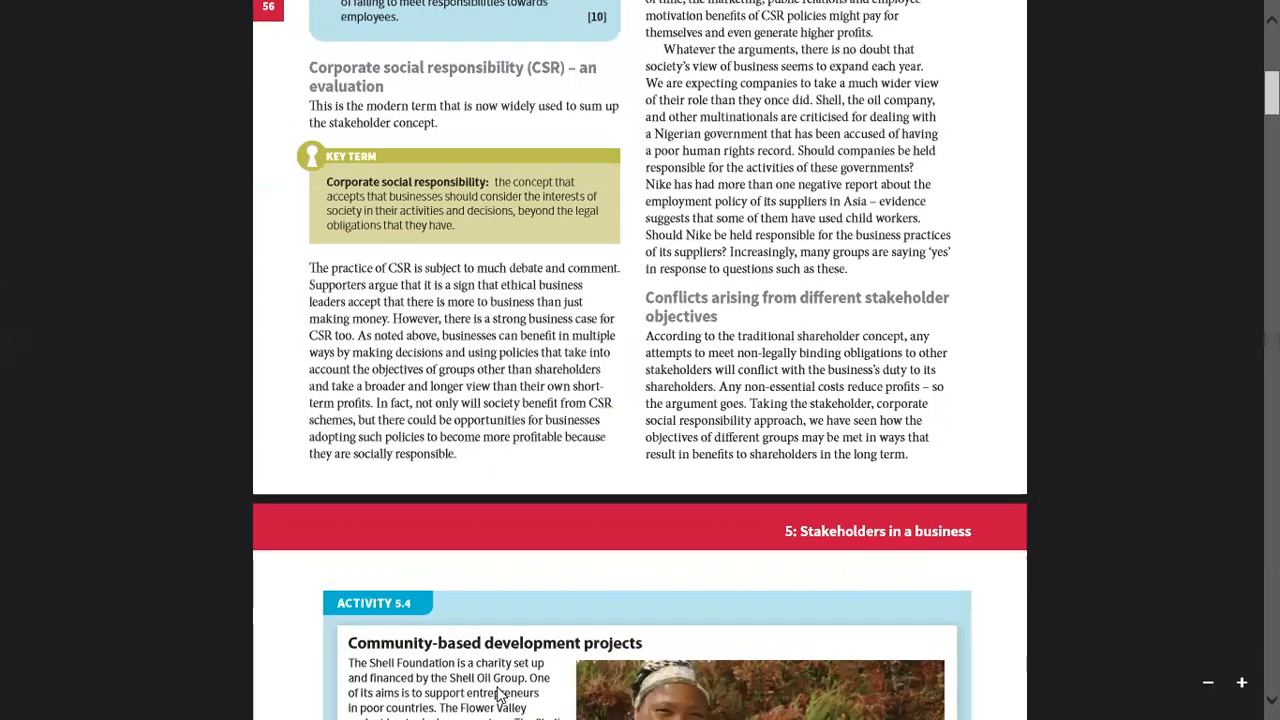
# Step: Scroll further into Activity 5.4 on the Shell Foundation's support for Agulhas Plain flower growers
pyautogui.scroll(-3)
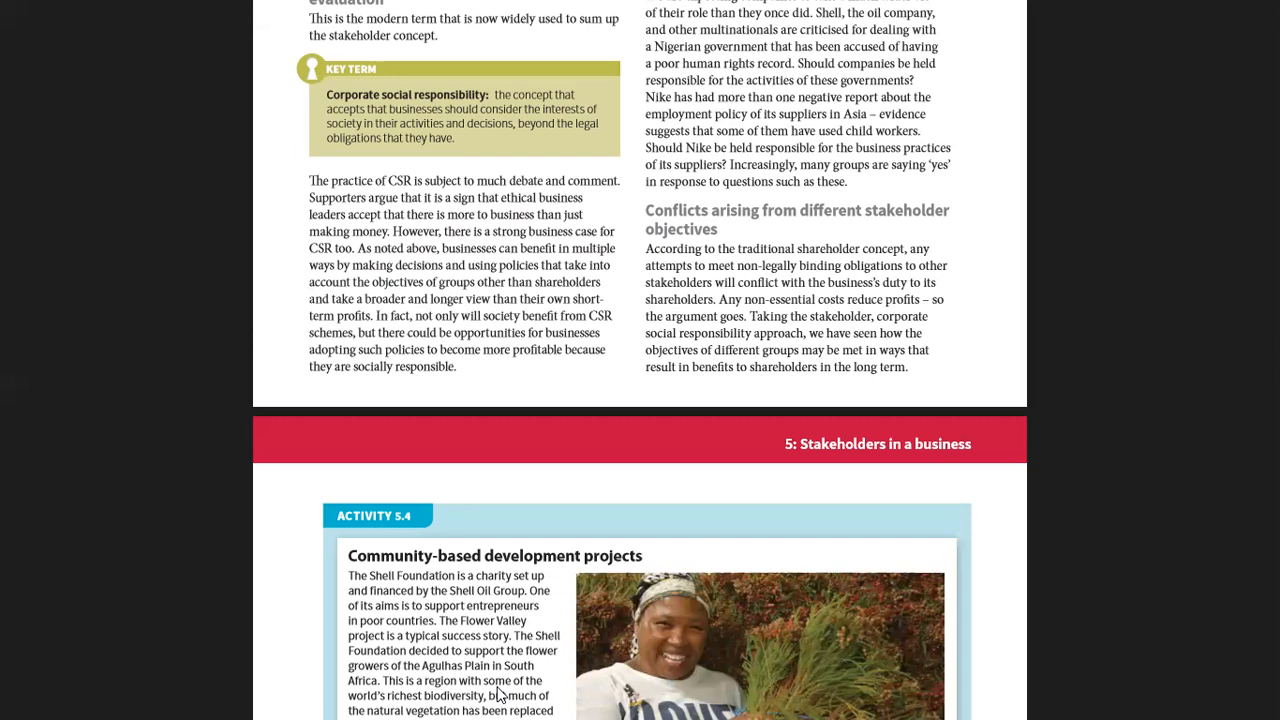
# Step: Scroll to the Flower Valley photo caption on 80% unemployment and sustainable fynbos harvesting
pyautogui.scroll(-3)
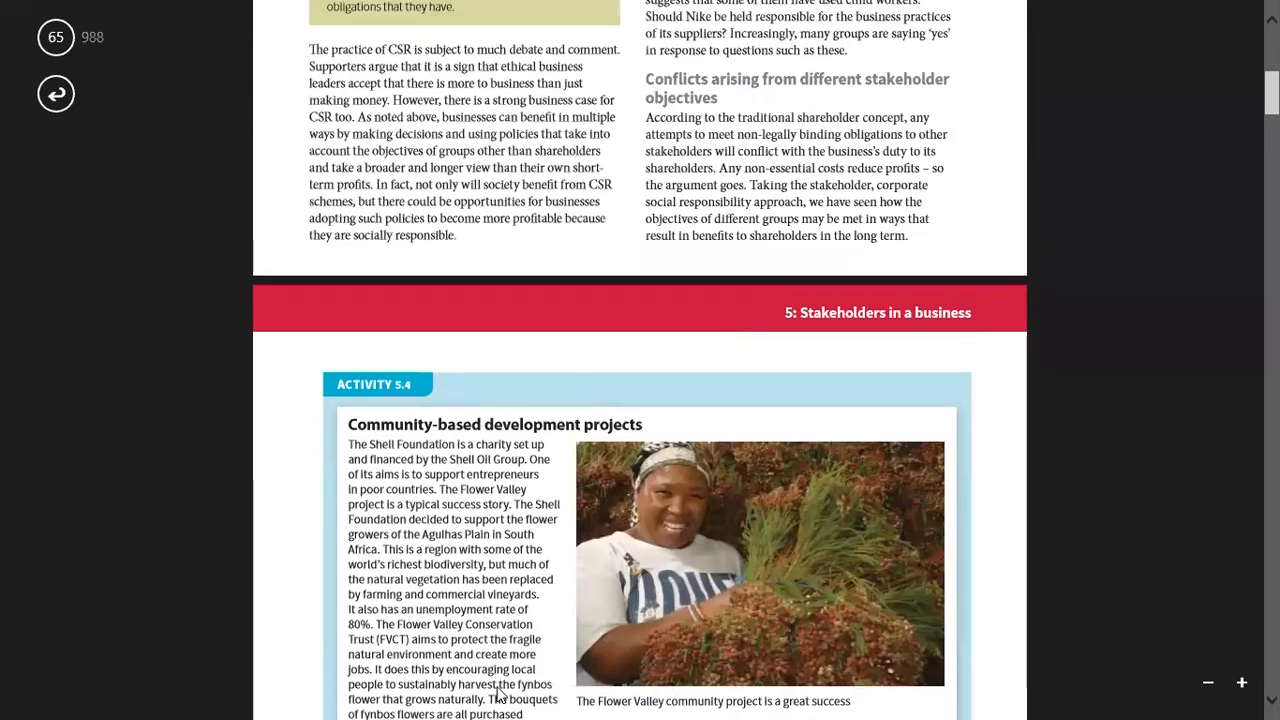
pyautogui.scroll(-3)
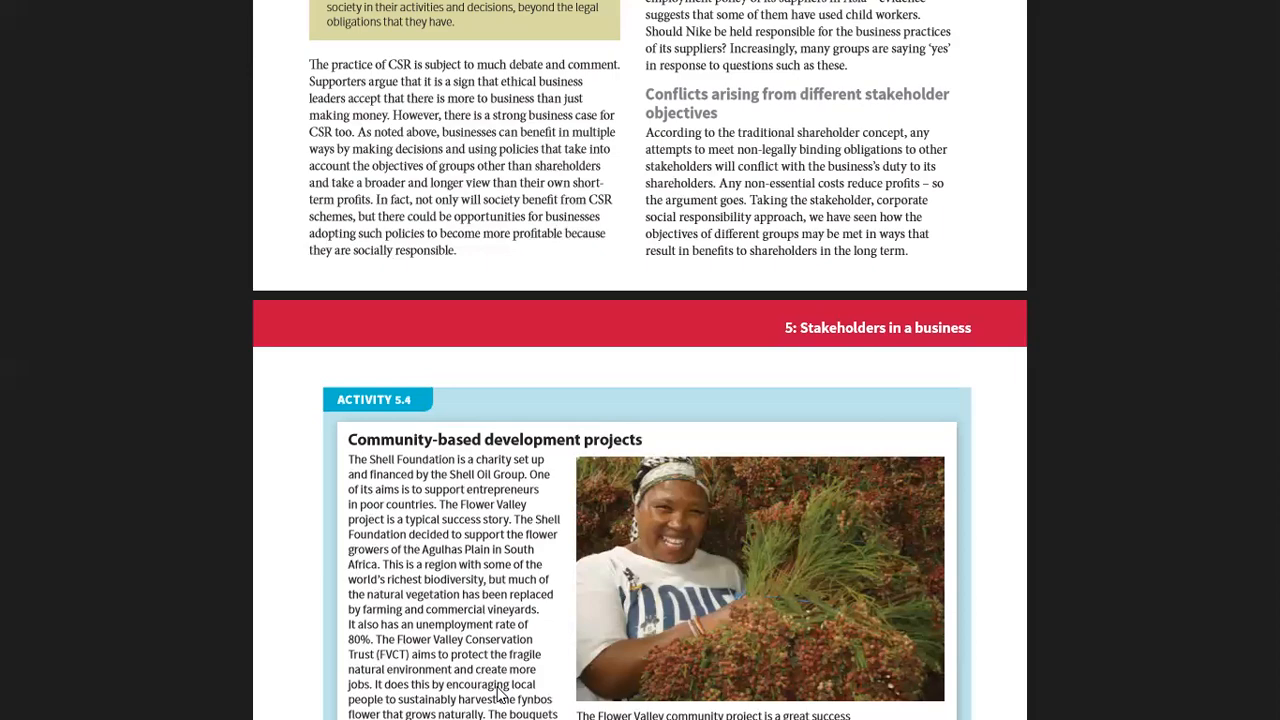
# Step: Scroll to Activity 5.4's questions, stakeholder conflict handling, and the start of Activity 5.5
pyautogui.scroll(-3)
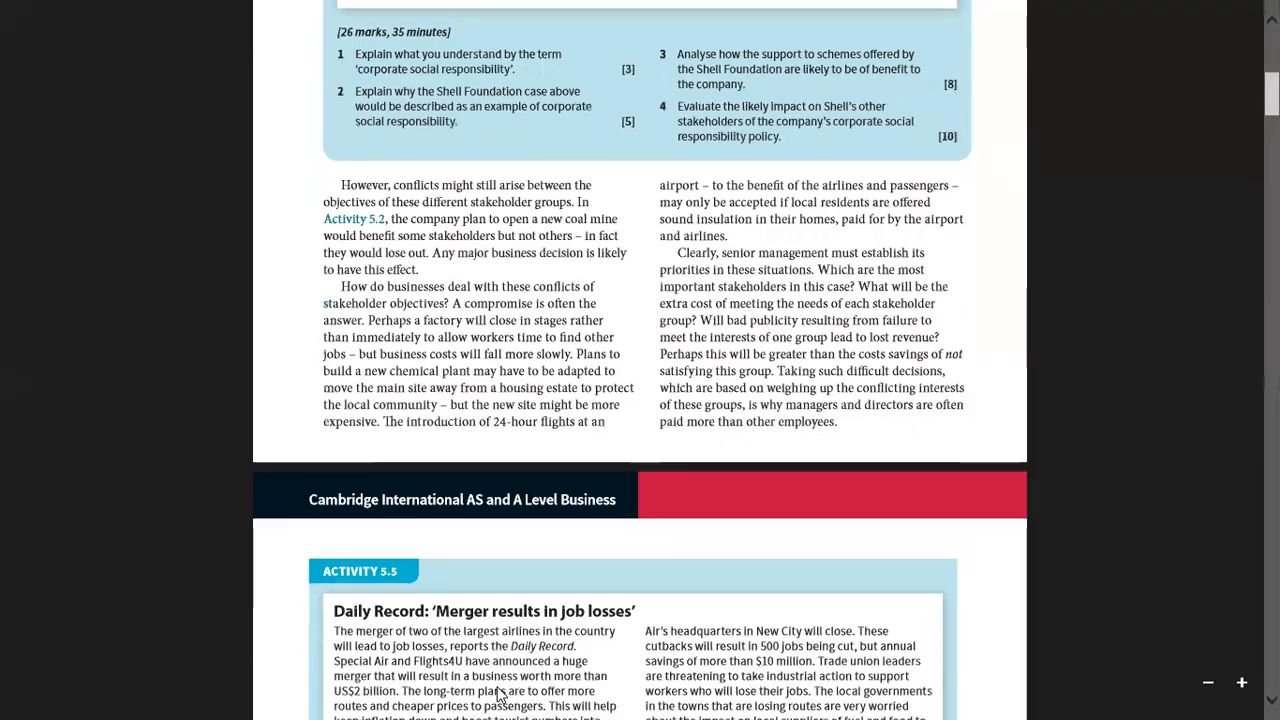
pyautogui.scroll(-3)
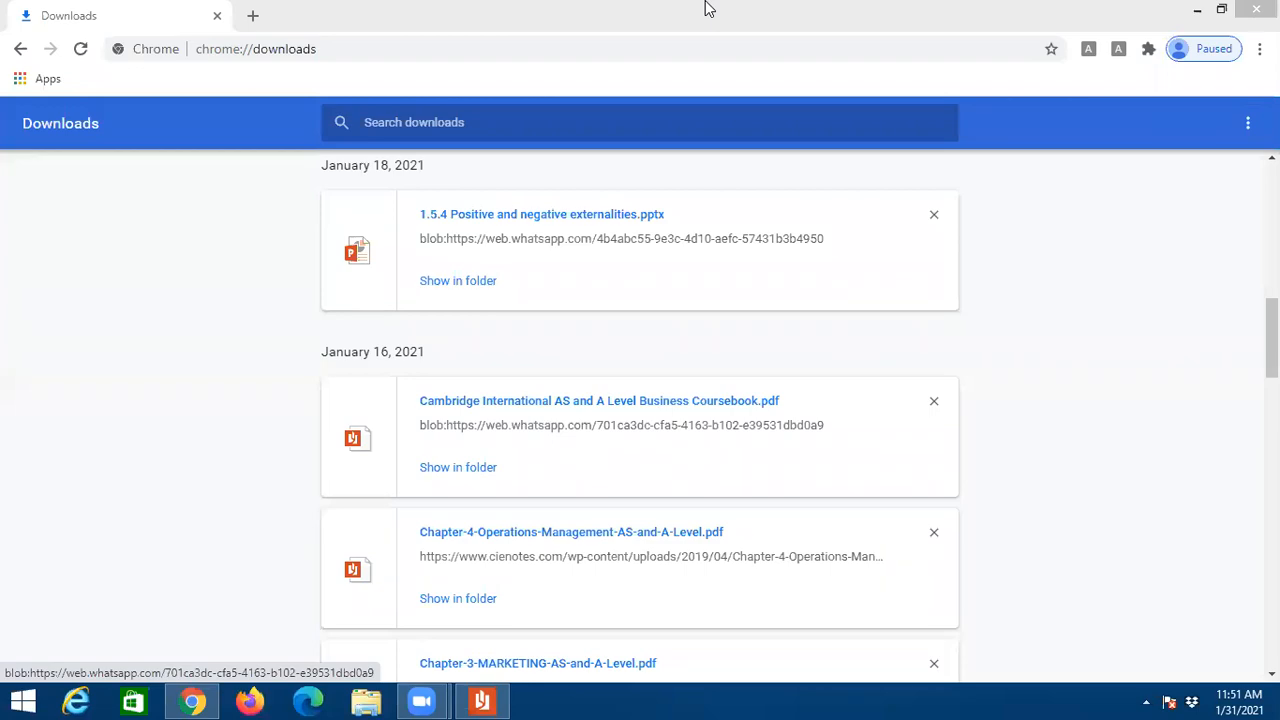
# Step: Reopen Cambridge International AS and A Level Business Coursebook.pdf from Chrome's downloads list
pyautogui.click(599, 400)
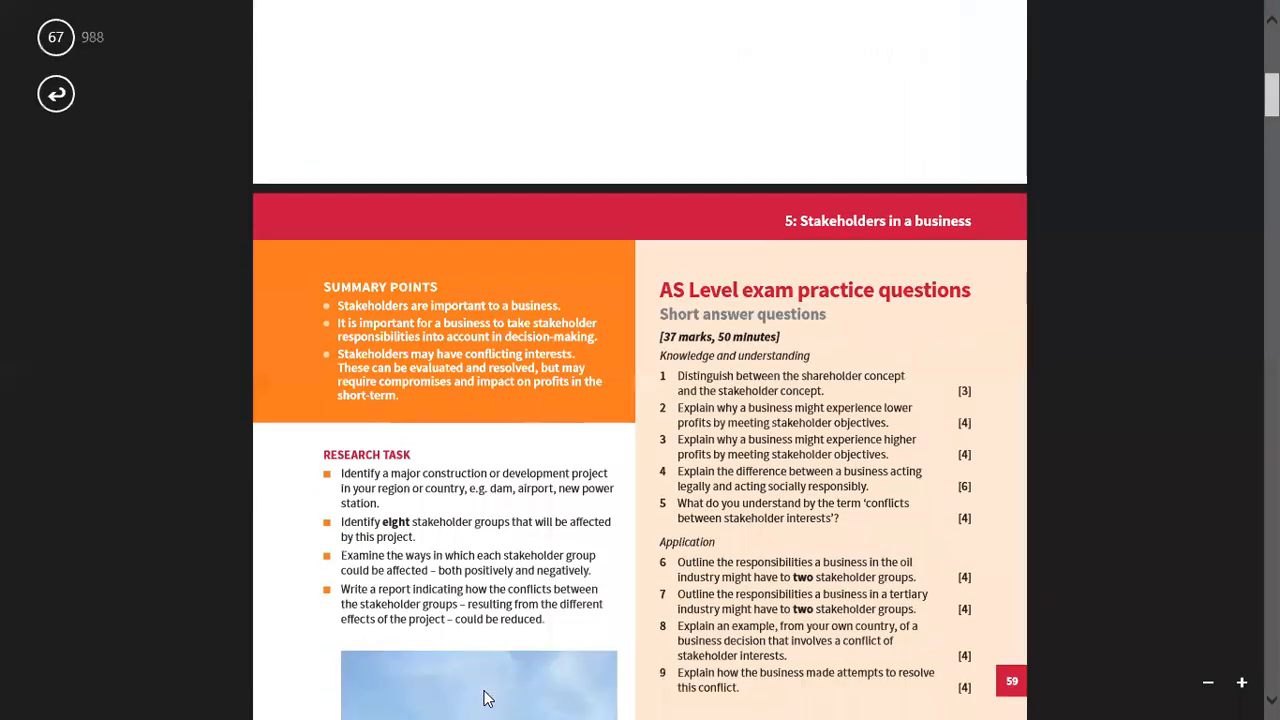
pyautogui.scroll(-3)
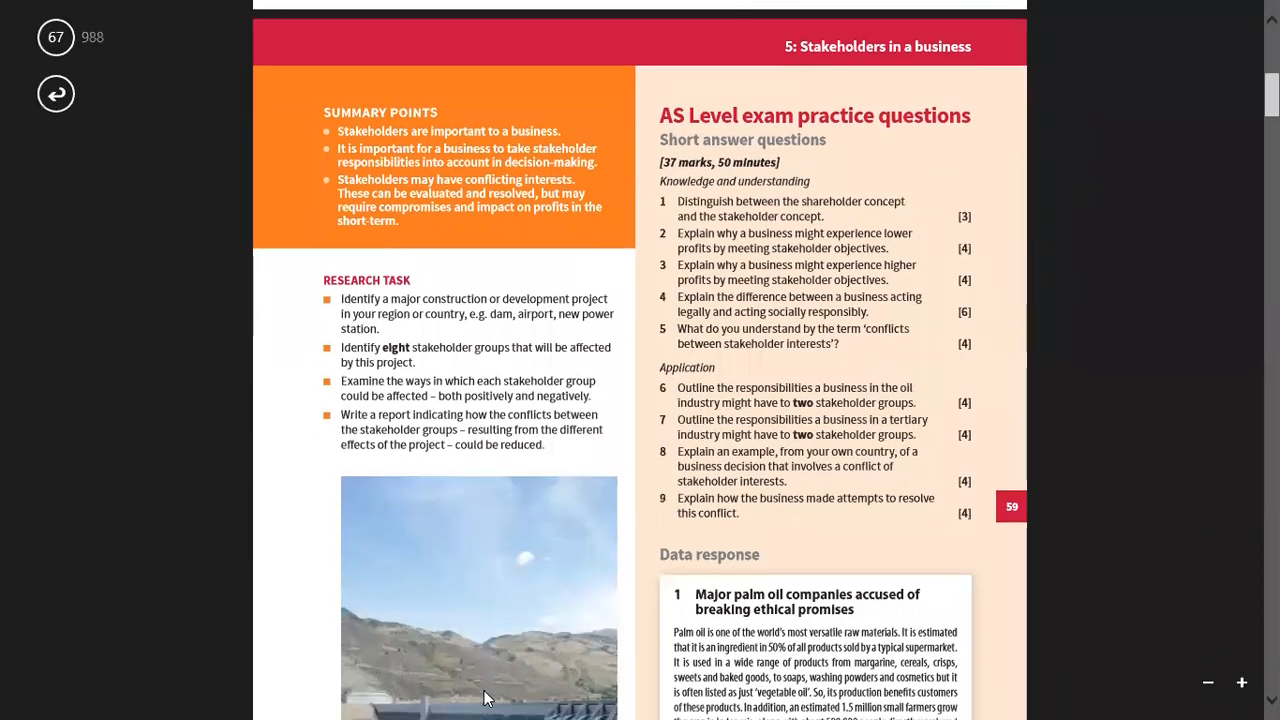
pyautogui.scroll(-3)
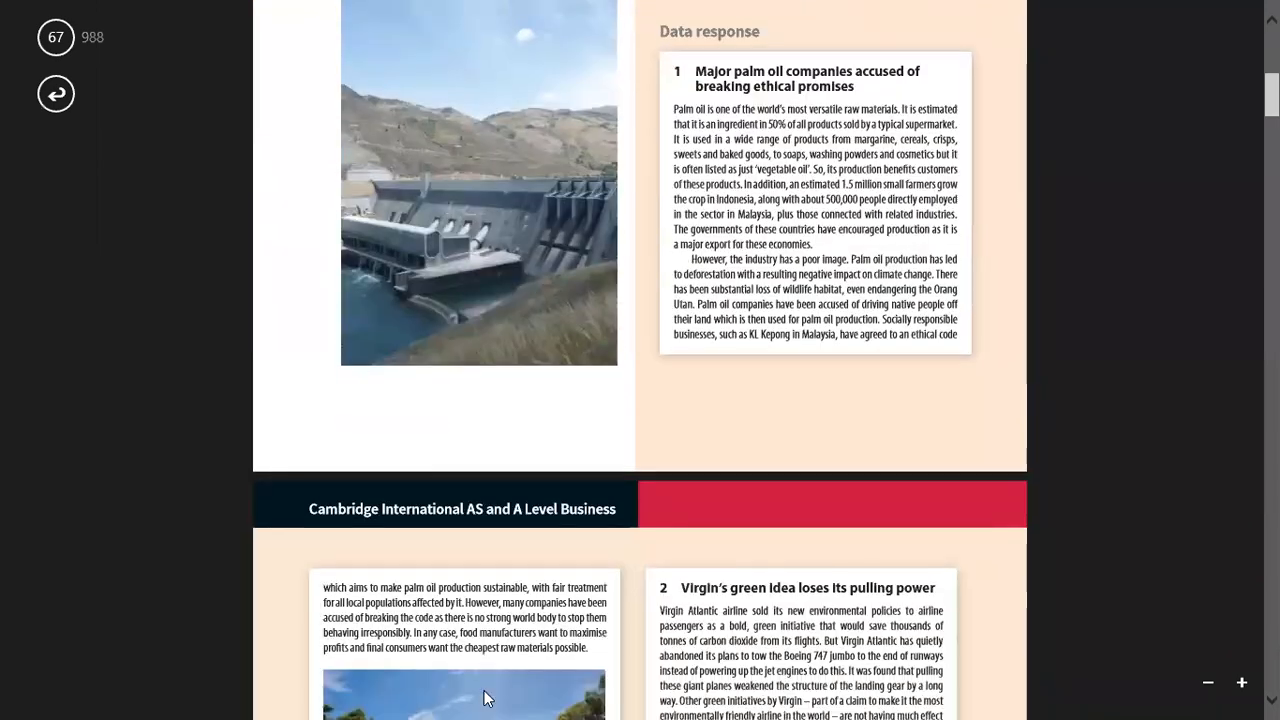
pyautogui.scroll(-3)
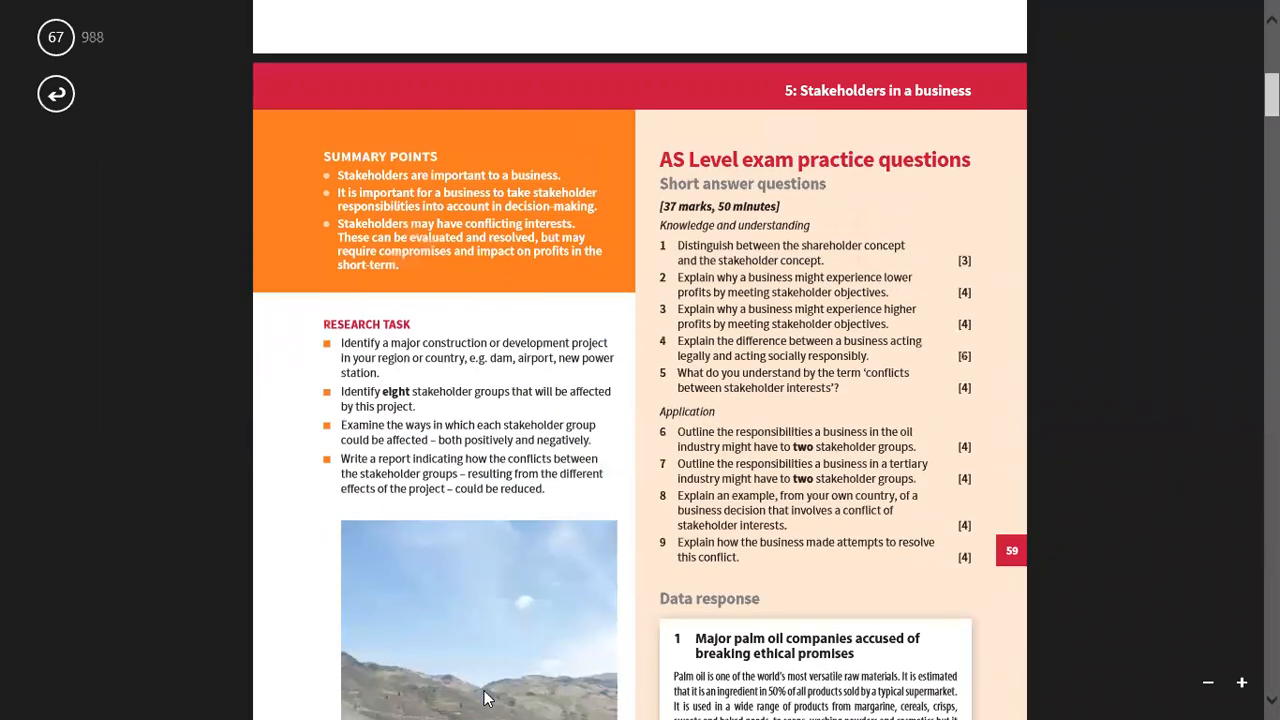
pyautogui.scroll(-3)
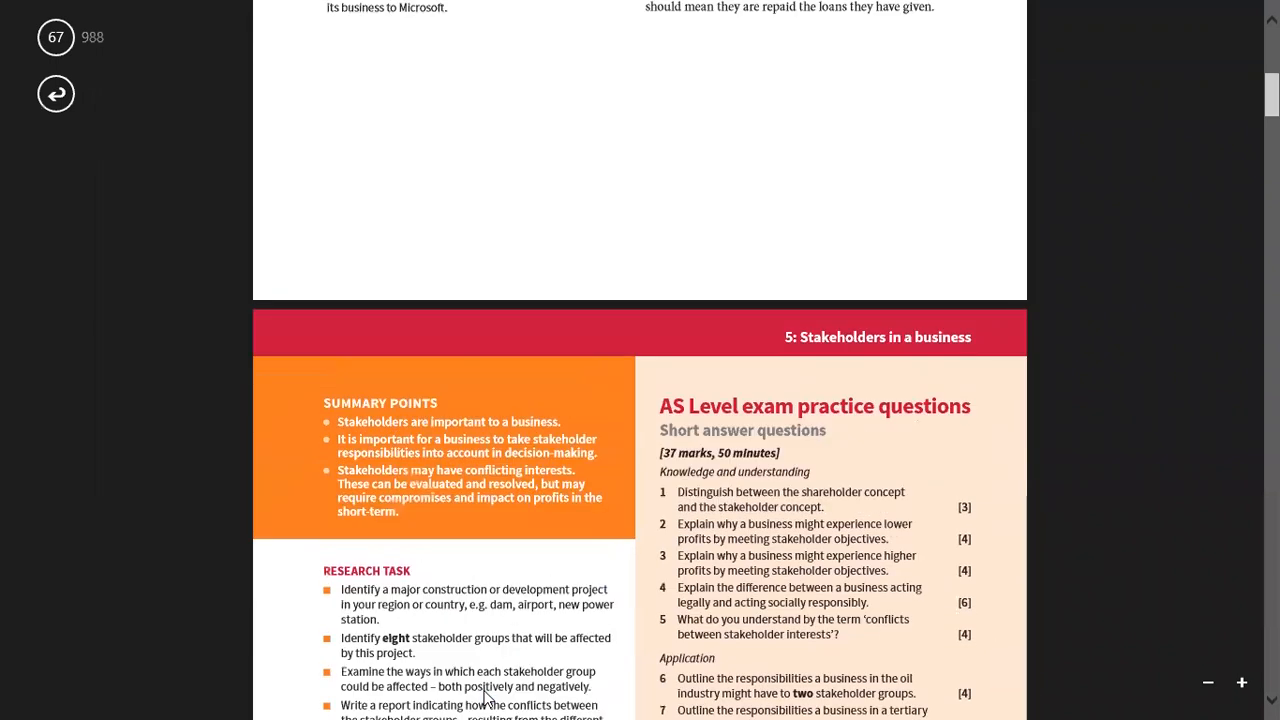